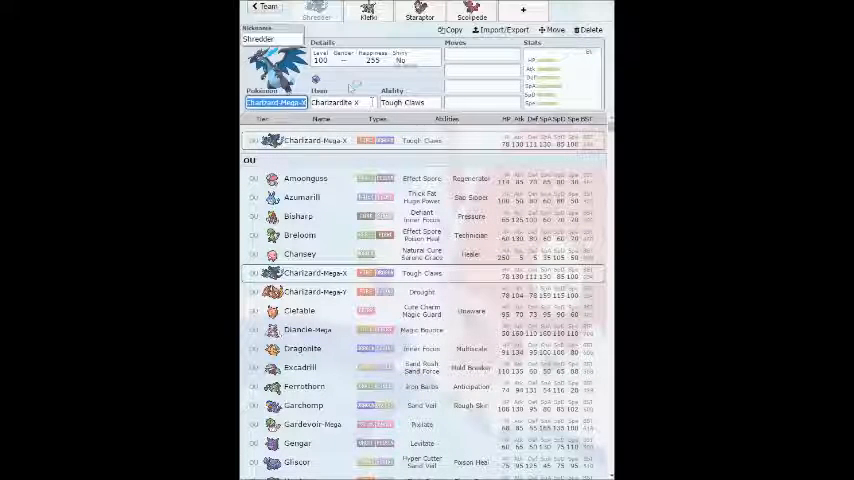
Fill Charizard-Mega-X's first move slots with Outrage ('outrag') then Flare Blitz and Flame Charge ('Flame')
{"action": "left_click", "coordinate": [270, 38]}
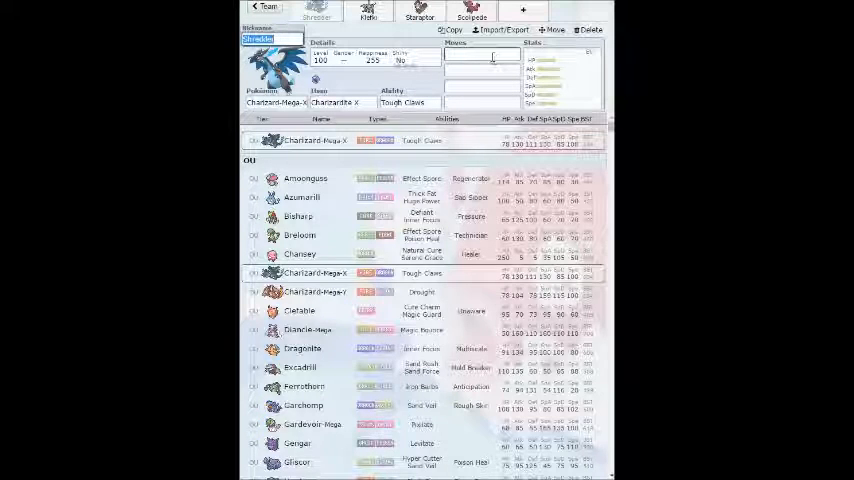
{"action": "left_click", "coordinate": [482, 56]}
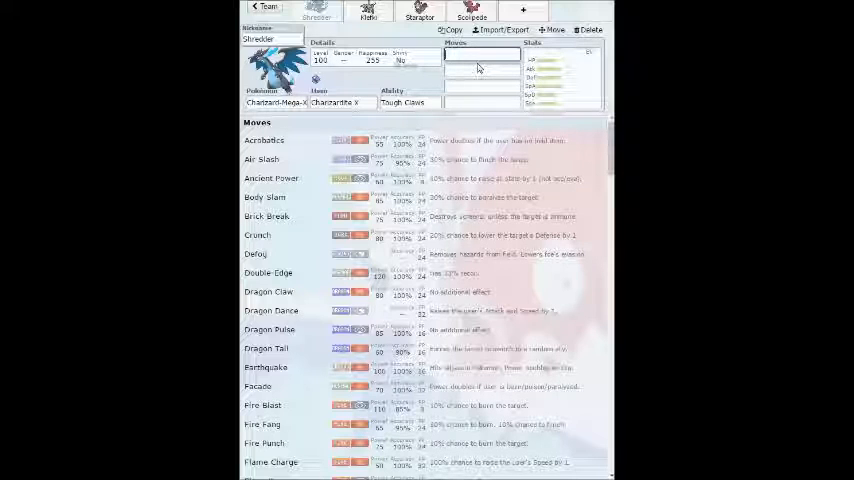
{"action": "type", "text": "d"}
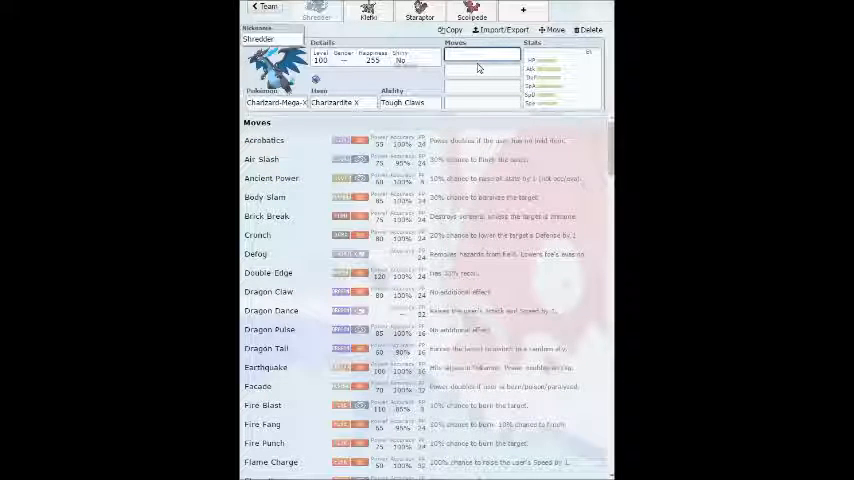
{"action": "type", "text": "outrage"}
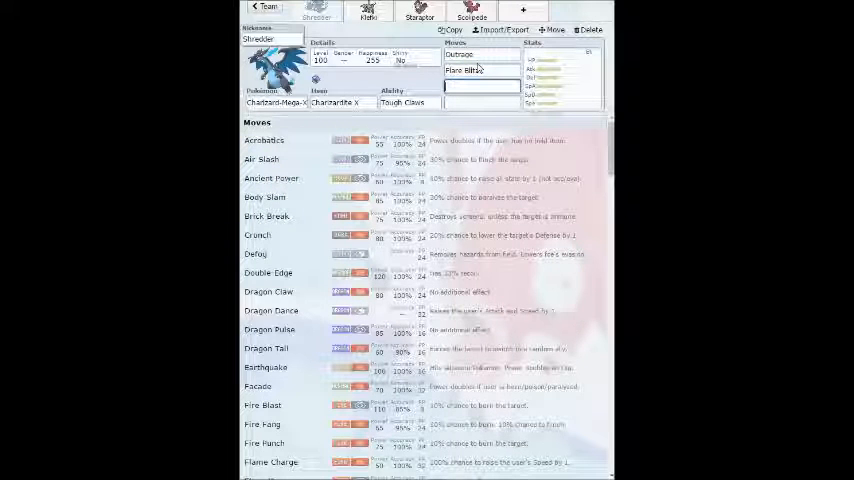
{"action": "type", "text": "Flame Charge"}
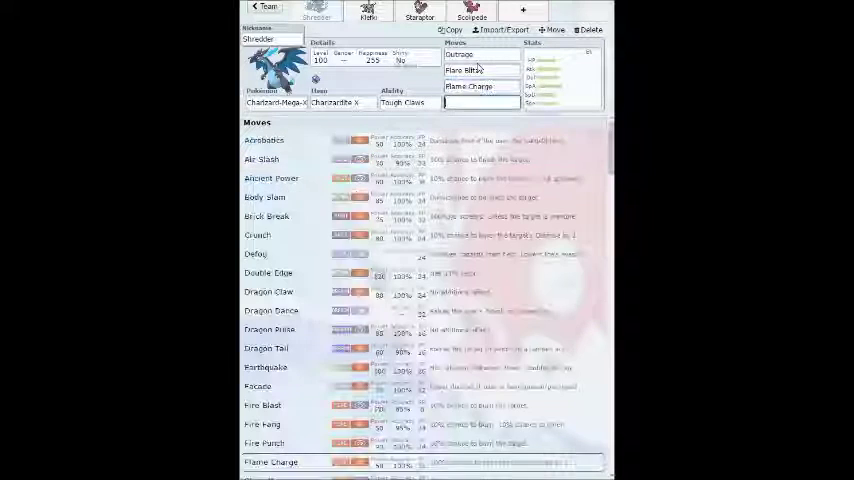
{"action": "scroll", "scroll_direction": "down", "scroll_amount": 3}
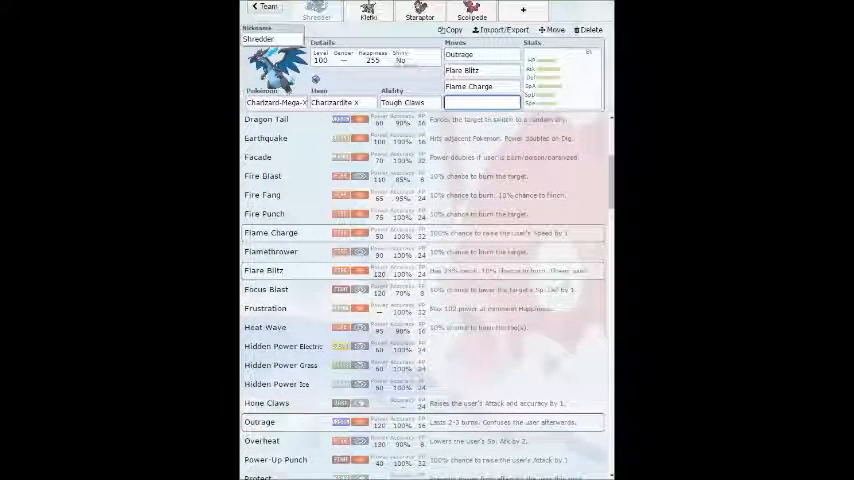
{"action": "scroll", "scroll_direction": "down", "scroll_amount": 3}
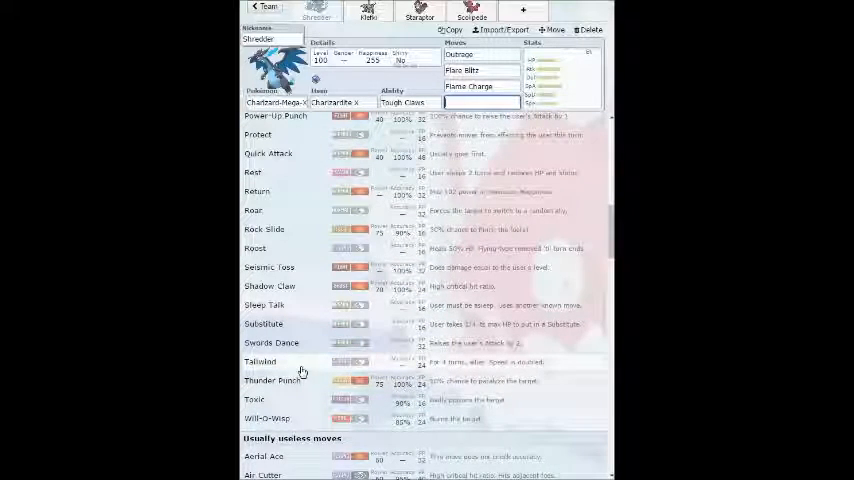
{"action": "mouse_move", "coordinate": [314, 364]}
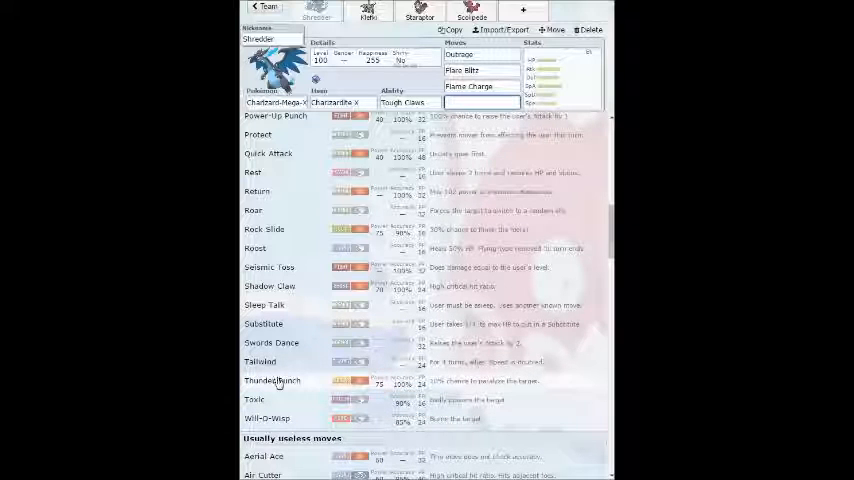
{"action": "scroll", "scroll_direction": "up", "scroll_amount": 3}
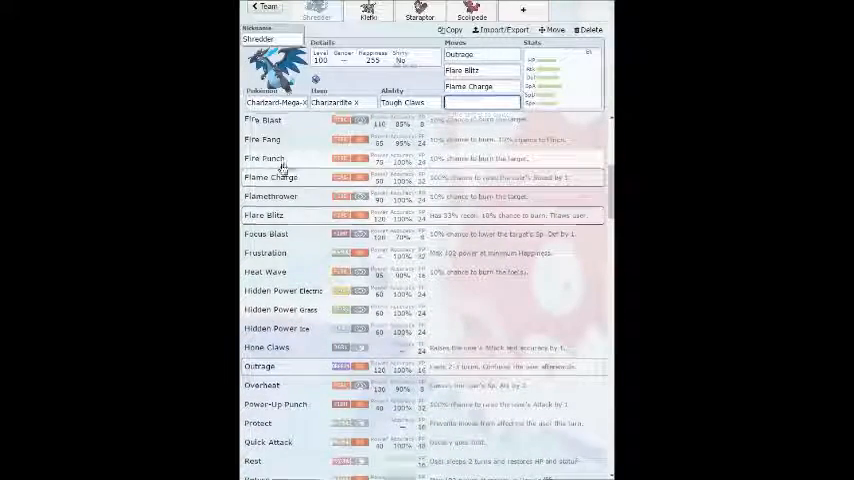
{"action": "scroll", "scroll_direction": "up", "scroll_amount": 3}
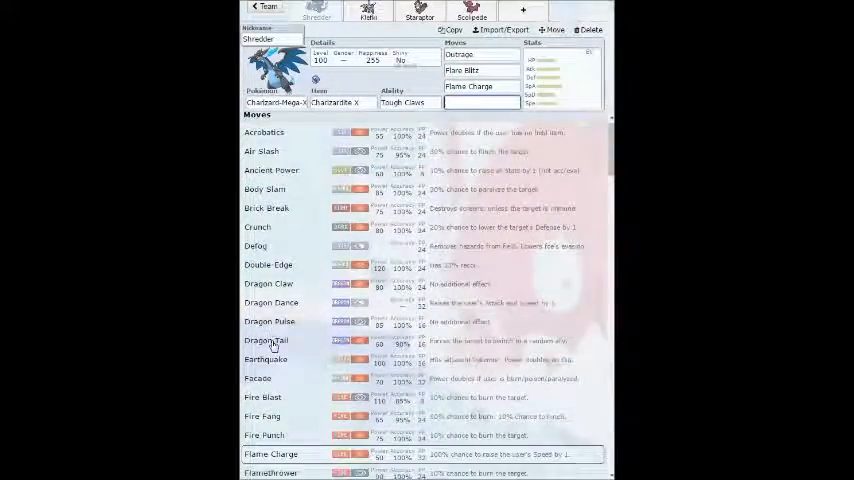
{"action": "scroll", "scroll_direction": "up", "scroll_amount": 3}
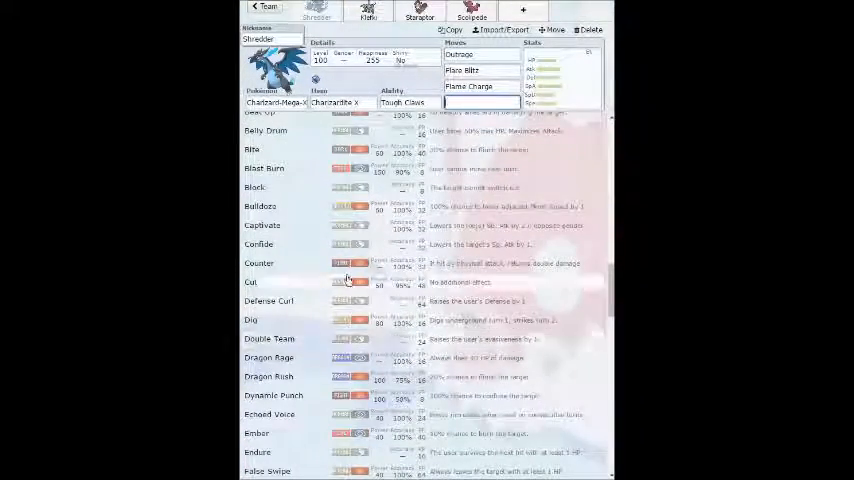
{"action": "scroll", "scroll_direction": "down", "scroll_amount": 3}
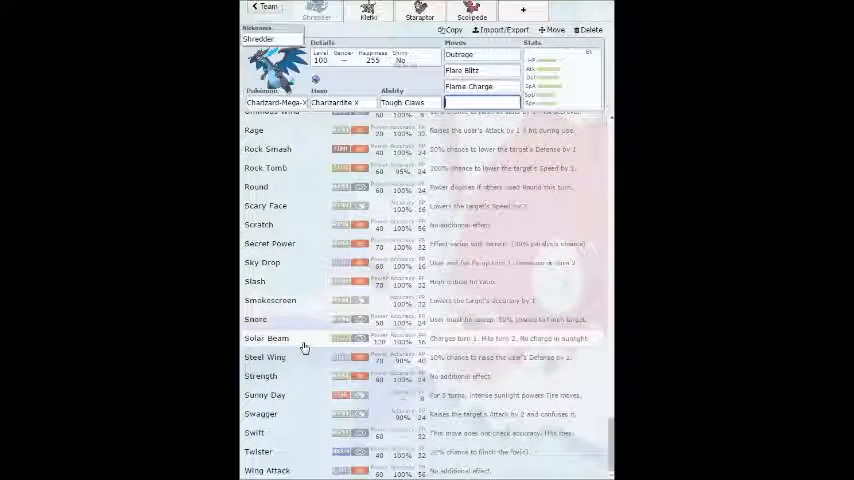
{"action": "scroll", "scroll_direction": "up", "scroll_amount": 3}
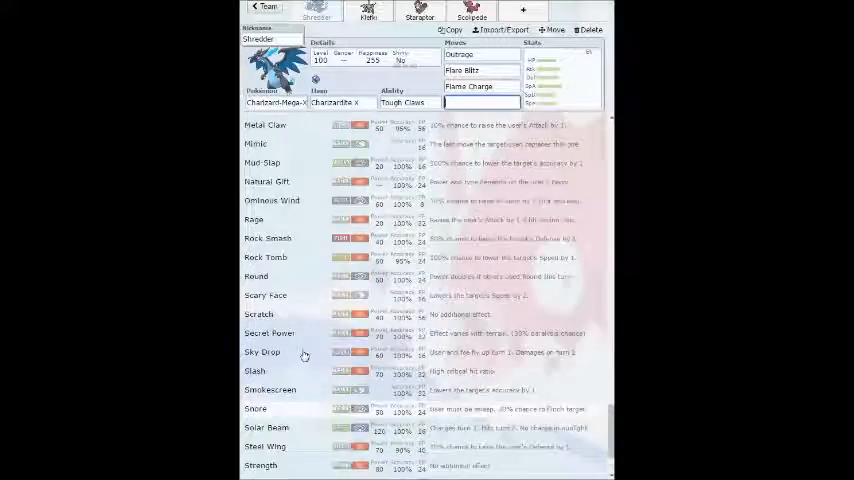
{"action": "scroll", "scroll_direction": "up", "scroll_amount": 3}
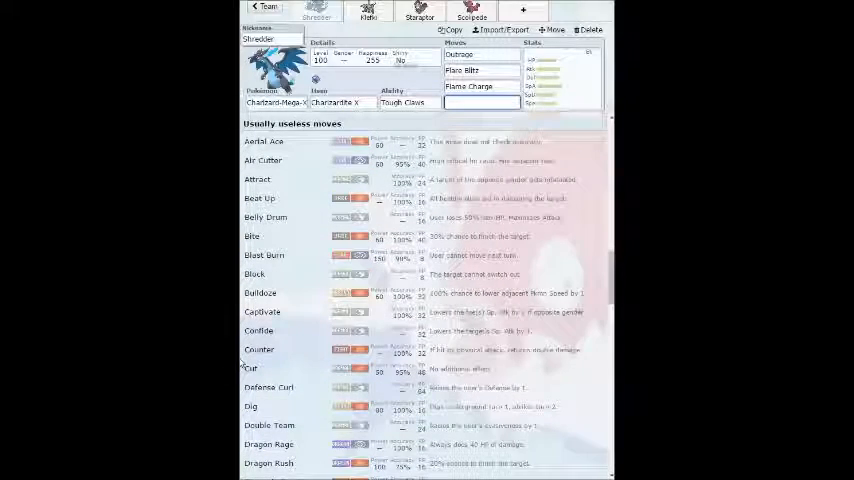
{"action": "scroll", "scroll_direction": "up", "scroll_amount": 3}
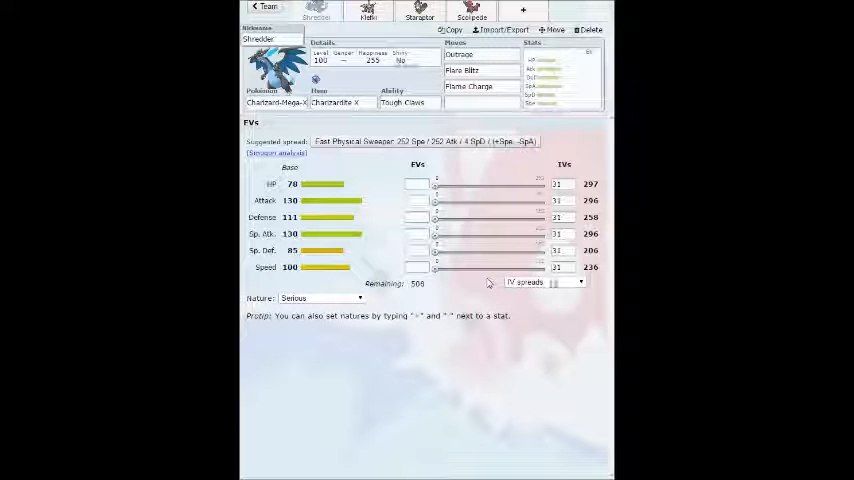
Nudge Charizard's EV slider, then set Roost as its fourth move
{"action": "left_click_drag", "start_coordinate": [434, 268], "coordinate": [500, 268]}
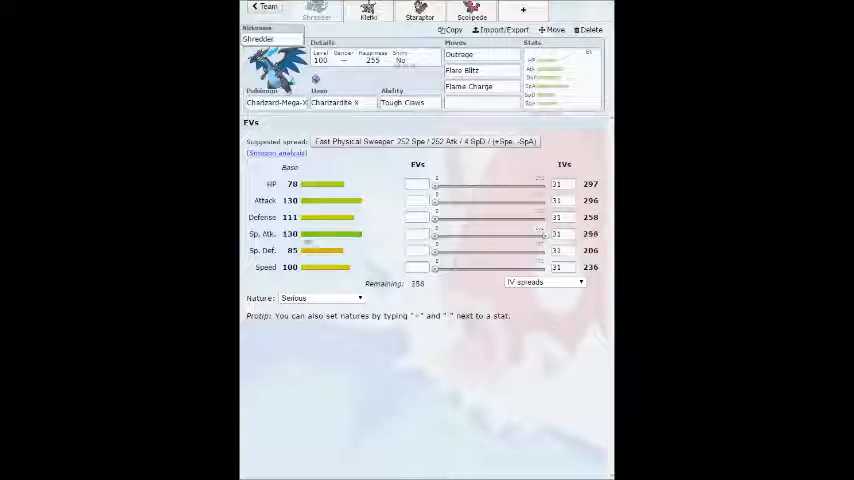
{"action": "left_click", "coordinate": [408, 102]}
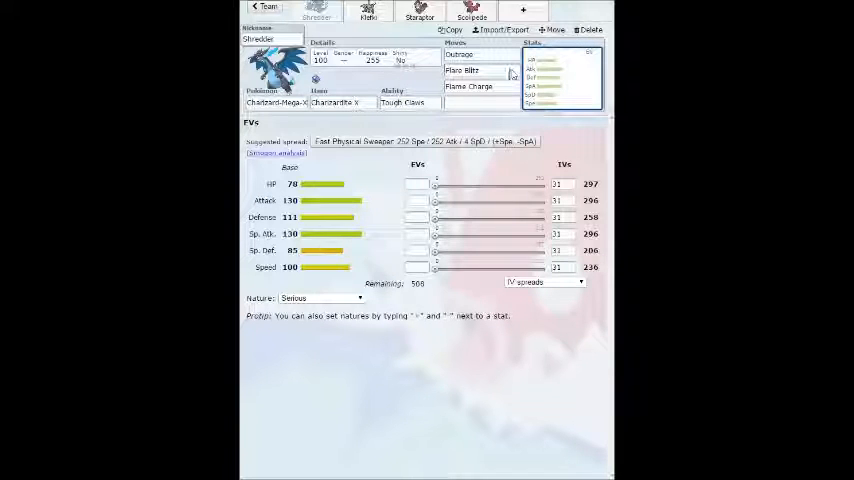
{"action": "left_click", "coordinate": [480, 56]}
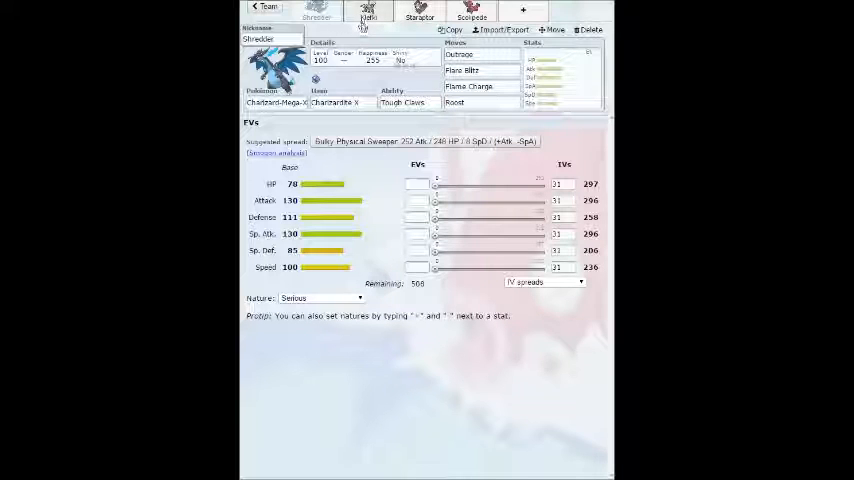
Switch to Klefki's slot and give it an item with Thunder Wave, Spikes and Foul Play
{"action": "left_click", "coordinate": [368, 12]}
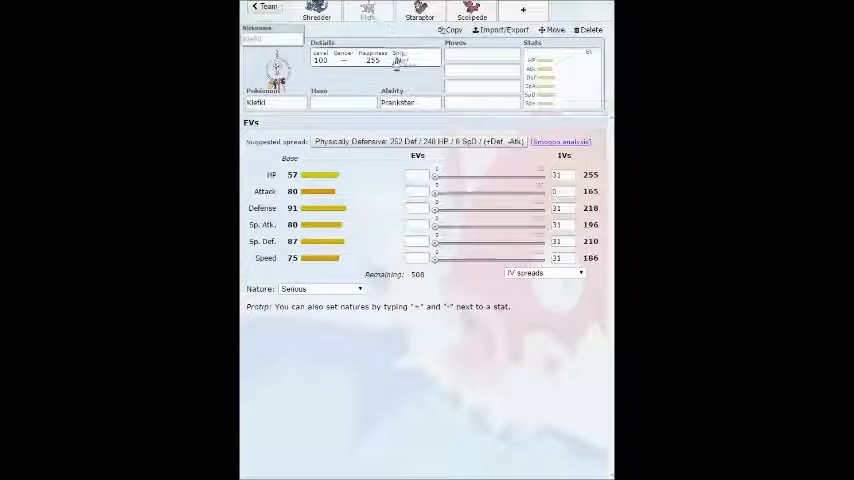
{"action": "left_click", "coordinate": [344, 102]}
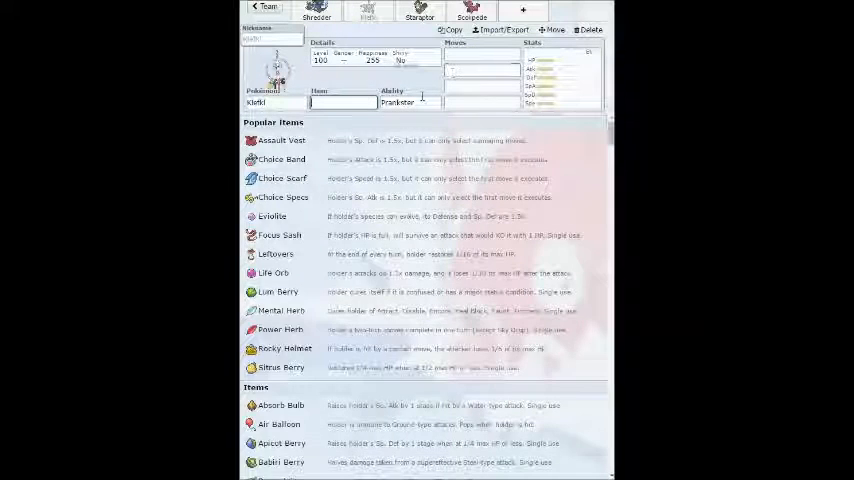
{"action": "left_click", "coordinate": [400, 102]}
{"action": "type", "text": "spikes"}
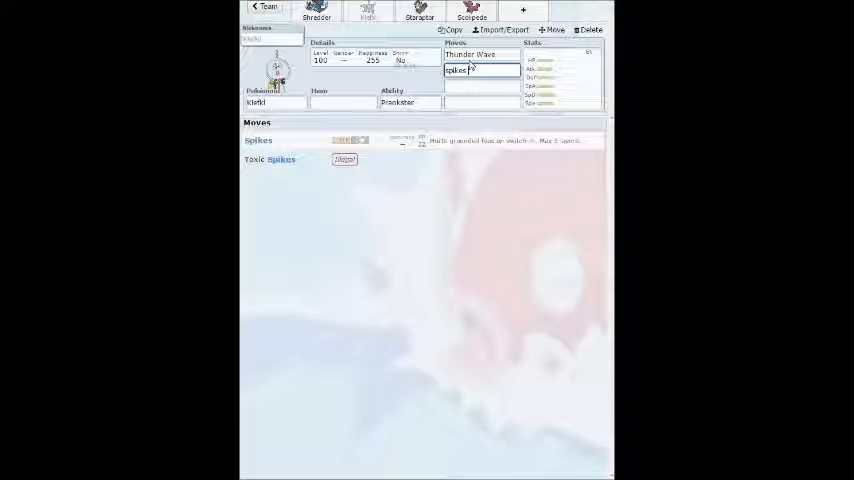
{"action": "left_click", "coordinate": [364, 12]}
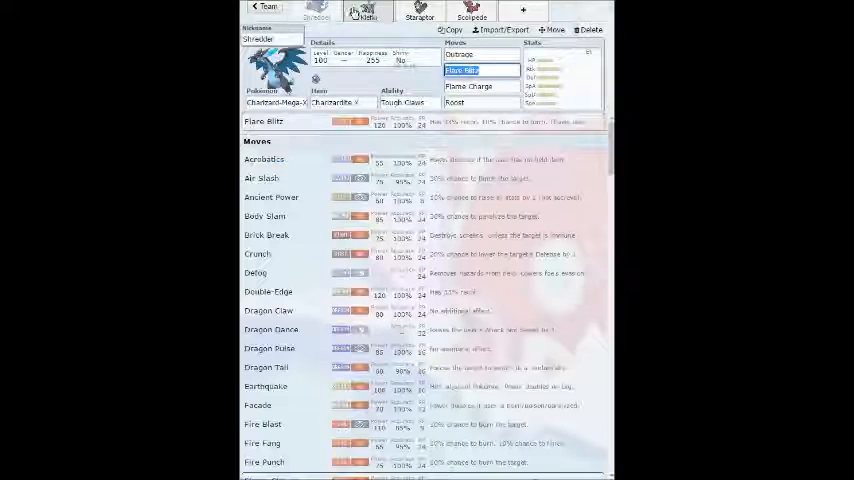
{"action": "left_click", "coordinate": [368, 12]}
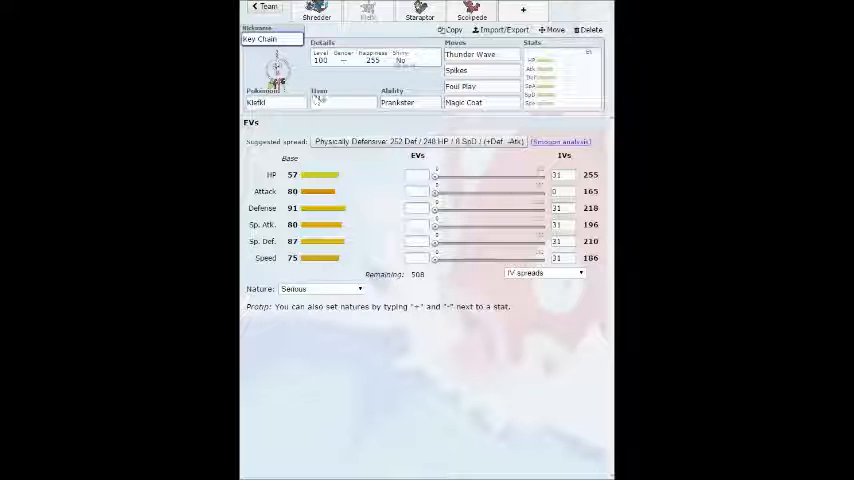
Give Key Chain Leftovers from Popular Items and browse its remaining move choices
{"action": "left_click", "coordinate": [344, 102]}
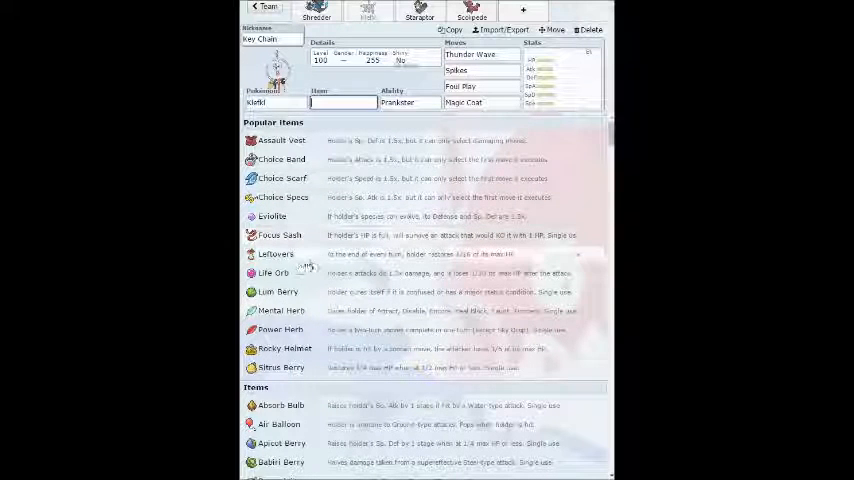
{"action": "left_click", "coordinate": [276, 252]}
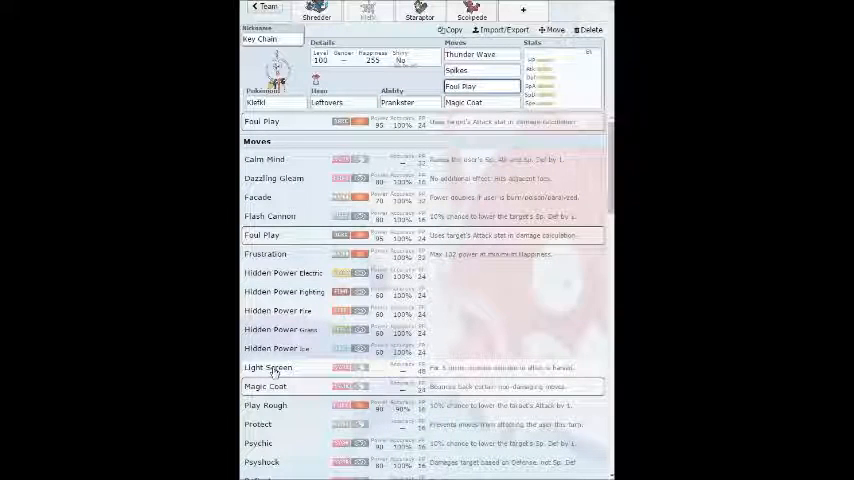
{"action": "scroll", "scroll_direction": "down", "scroll_amount": 3}
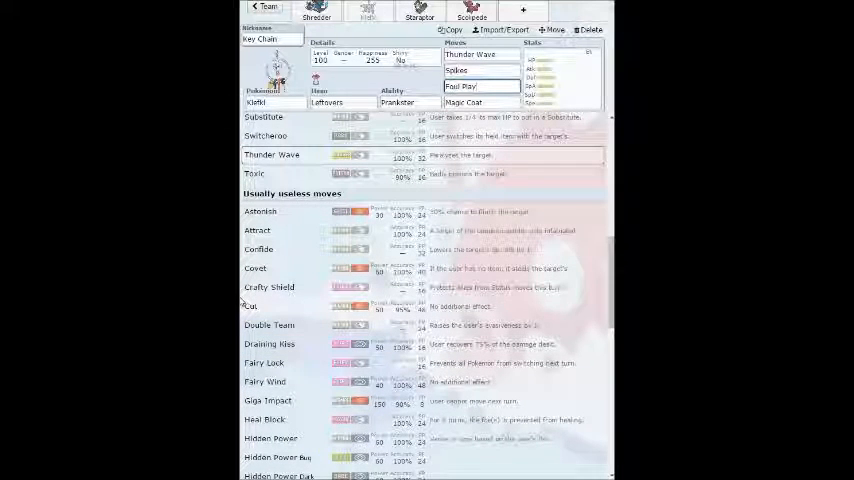
{"action": "scroll", "scroll_direction": "down", "scroll_amount": 3}
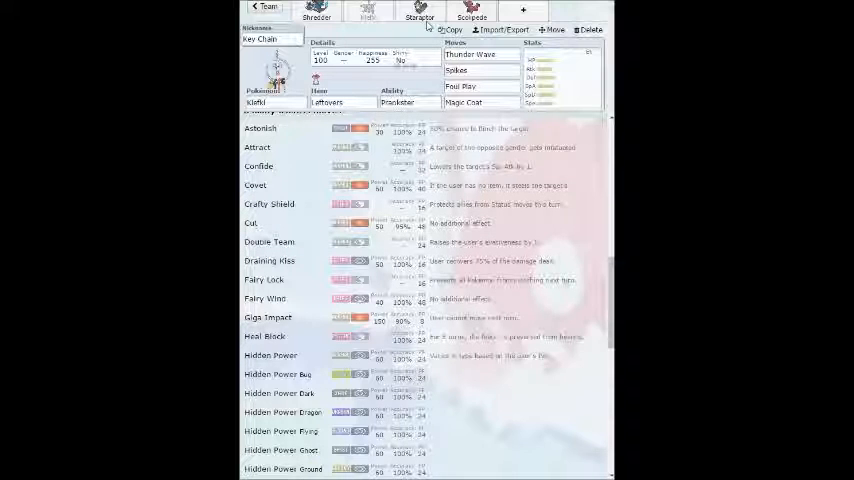
Return to Mega Charizard X and settle Flare Blitz in its move slot
{"action": "left_click", "coordinate": [420, 12]}
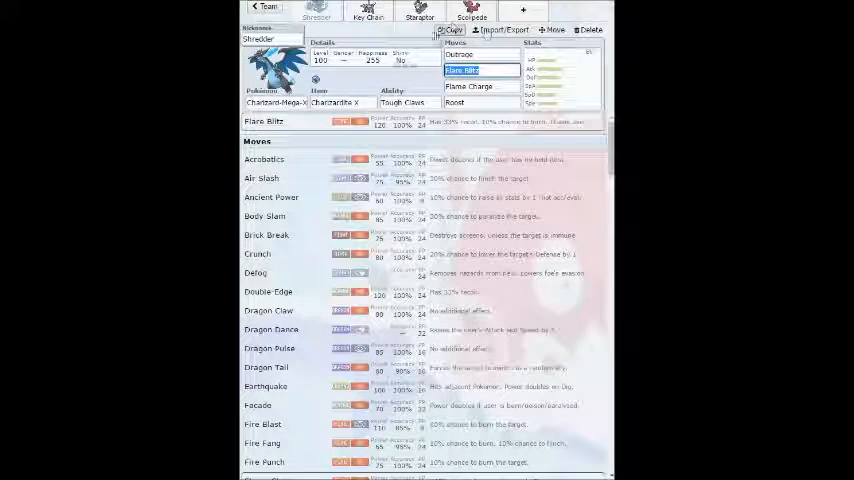
{"action": "left_click", "coordinate": [418, 12]}
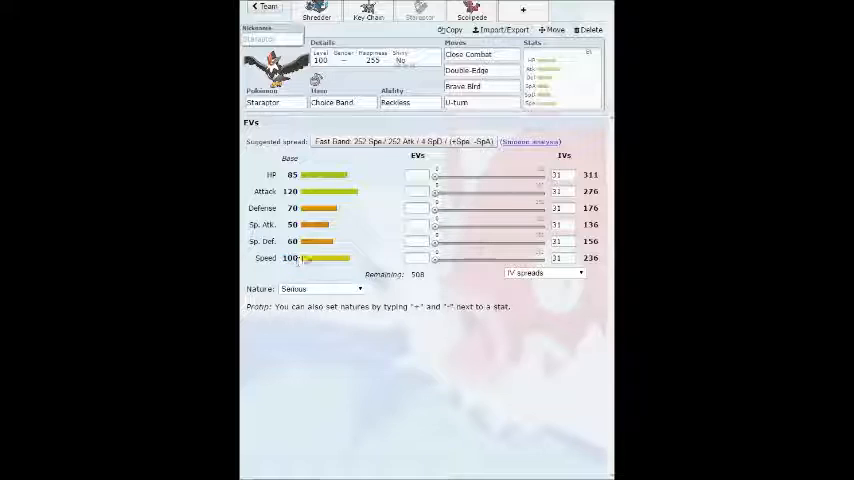
Review Staraptor's moves and keep Choice Band as its held item
{"action": "left_click", "coordinate": [456, 102]}
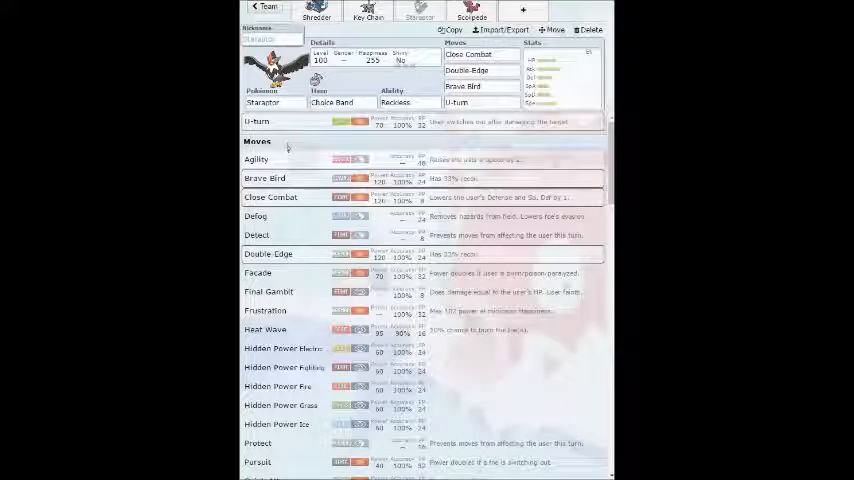
{"action": "left_click", "coordinate": [330, 102]}
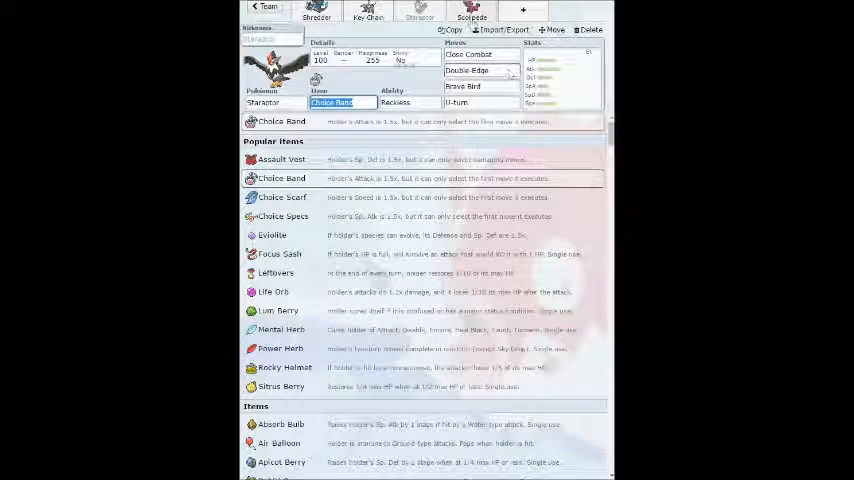
{"action": "left_click", "coordinate": [472, 12]}
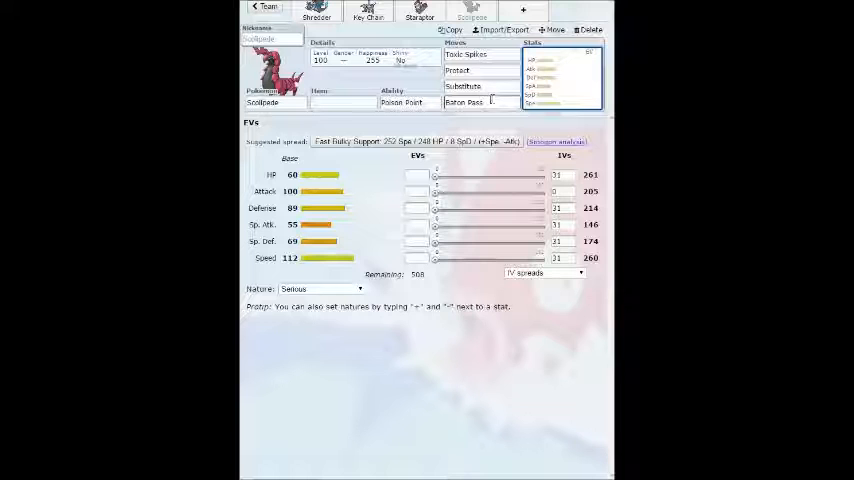
Search Scolipede's move list ('me') and set Swords Dance as its first move
{"action": "left_click", "coordinate": [344, 102]}
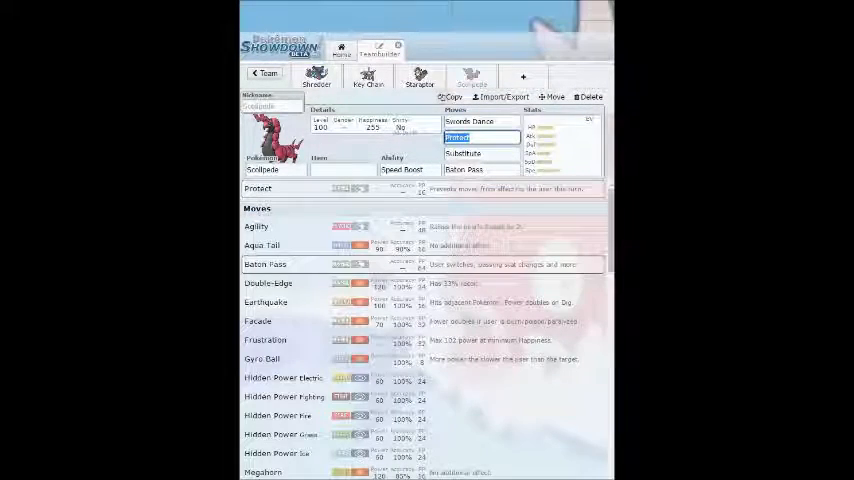
{"action": "scroll", "scroll_direction": "down", "scroll_amount": 3}
{"action": "type", "text": "poison"}
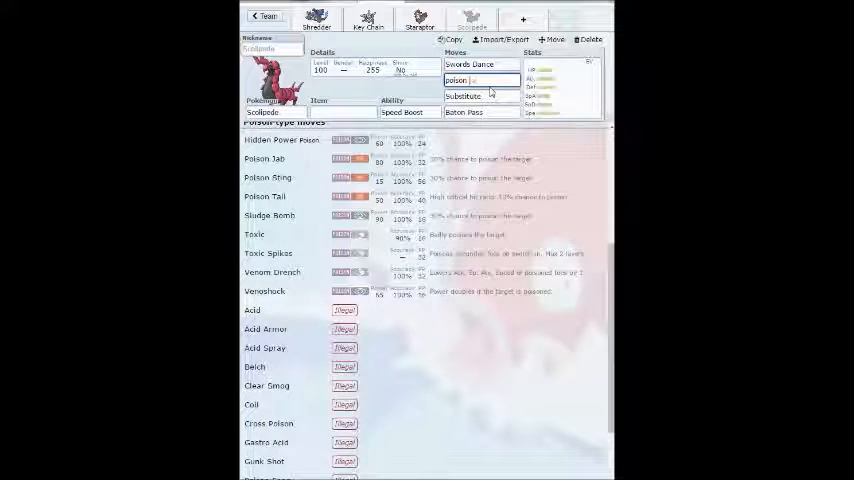
{"action": "type", "text": "me"}
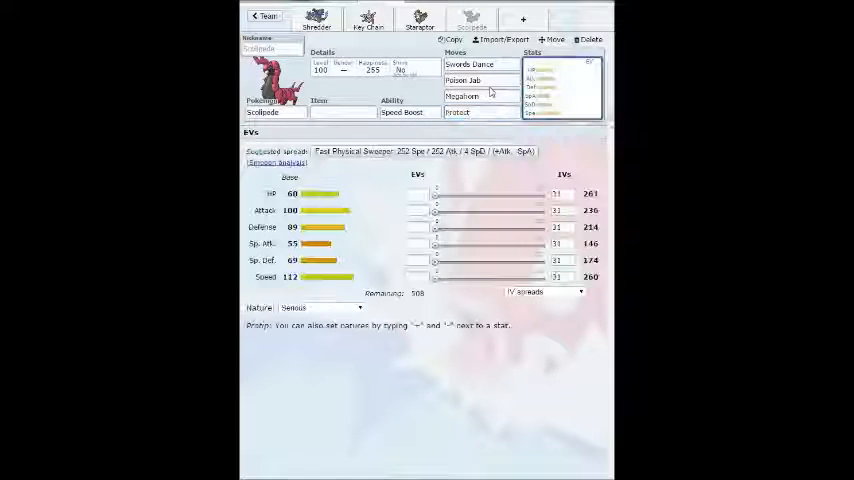
{"action": "left_click", "coordinate": [480, 64]}
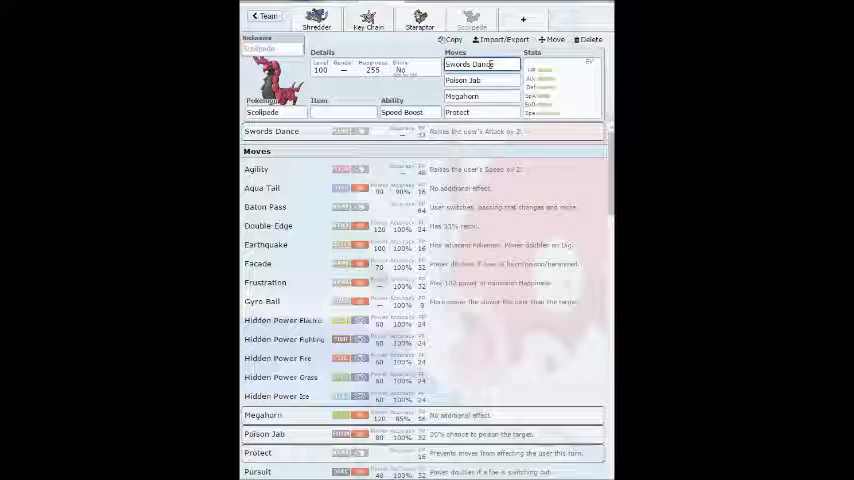
{"action": "left_click", "coordinate": [480, 112]}
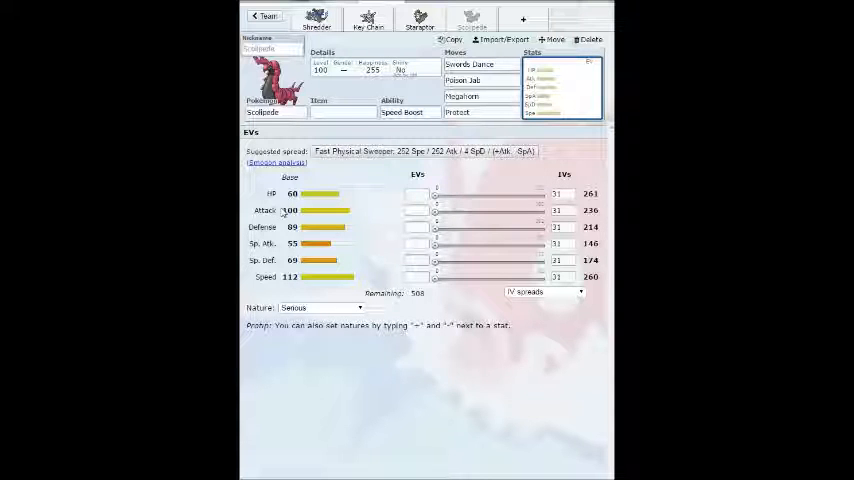
Add Poison Jab, Megahorn and Protect to Scolipede's remaining move slots
{"action": "double_click", "coordinate": [290, 210]}
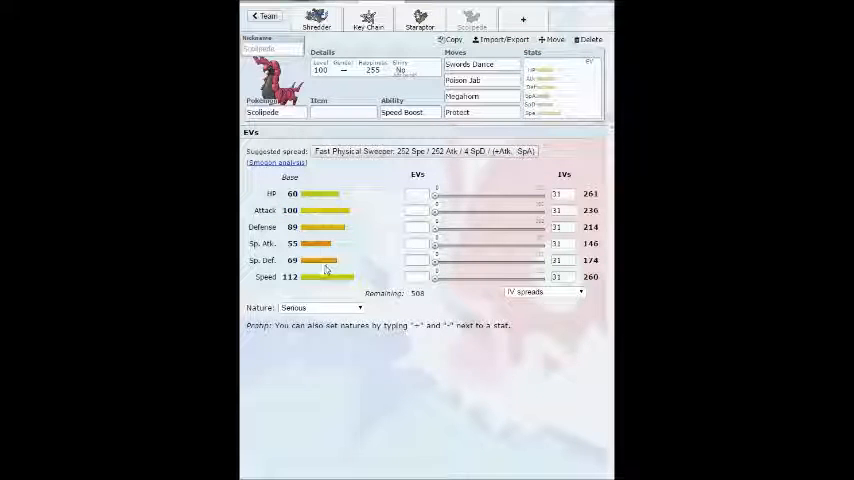
{"action": "left_click", "coordinate": [344, 112]}
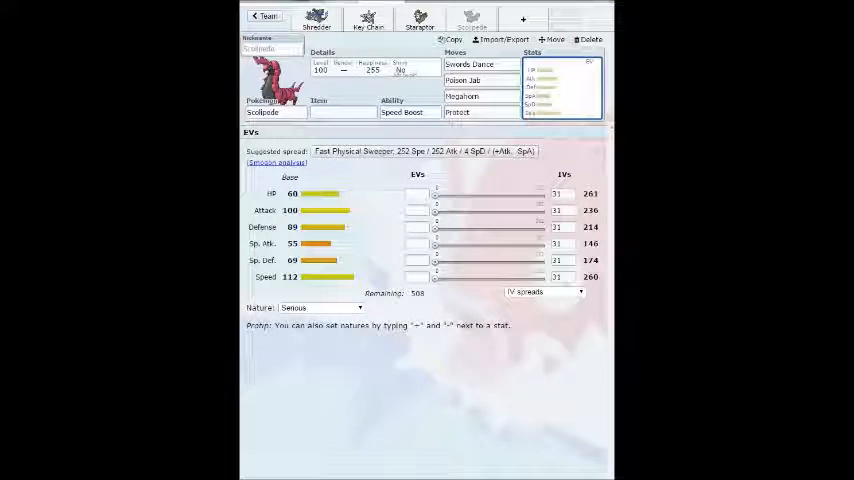
{"action": "left_click", "coordinate": [480, 96]}
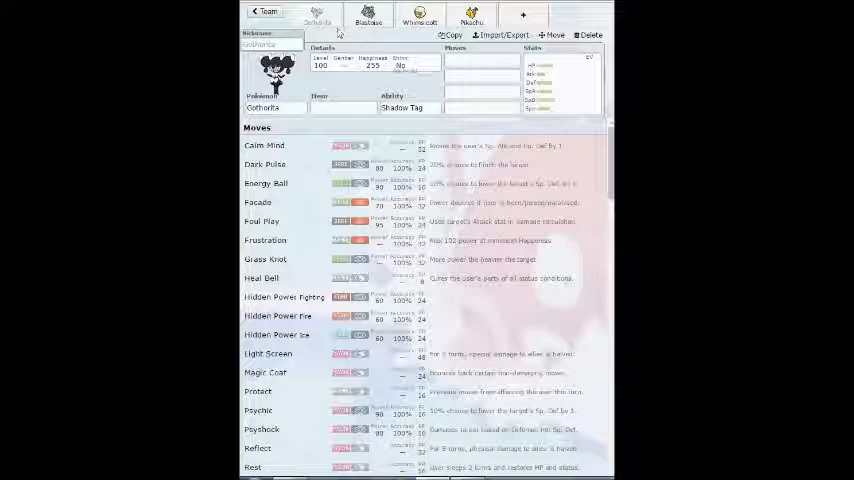
Set Shadow Tag as Gothorita's ability and start entering its held item
{"action": "left_click", "coordinate": [410, 108]}
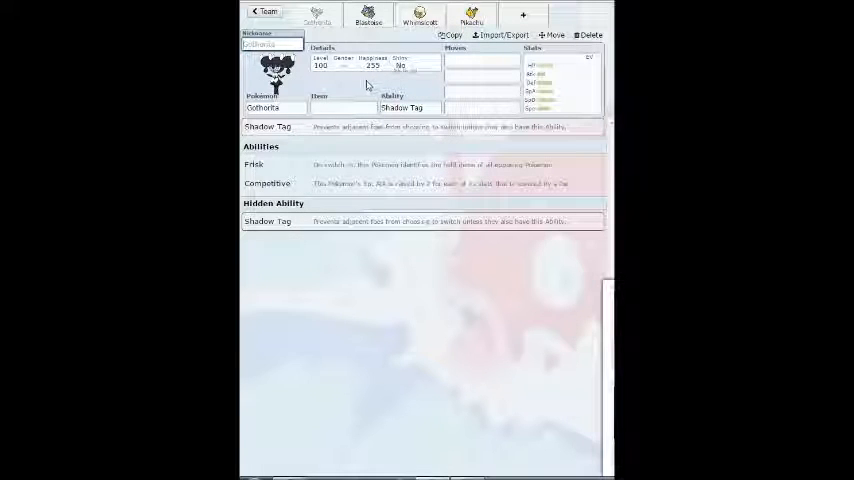
{"action": "left_click", "coordinate": [404, 108]}
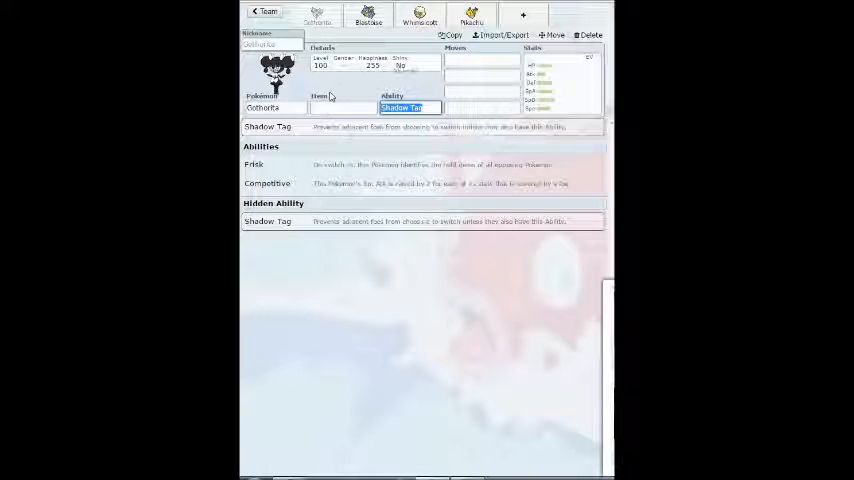
{"action": "left_click", "coordinate": [336, 108]}
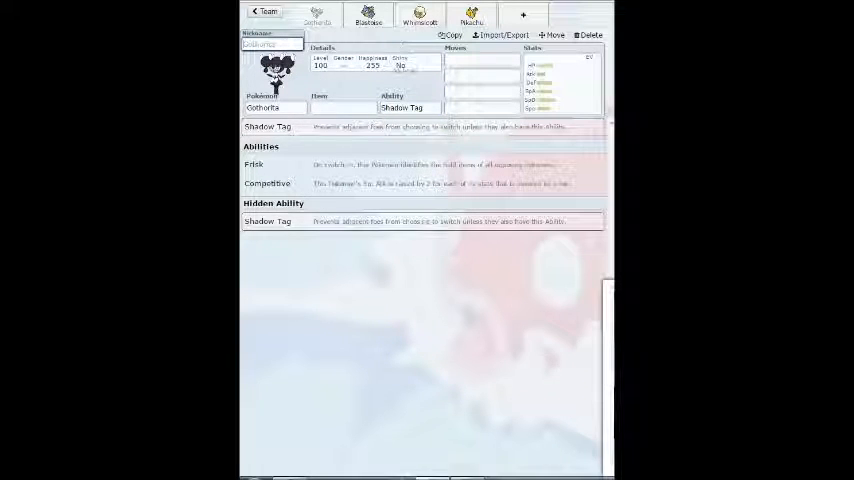
{"action": "left_click", "coordinate": [276, 108]}
{"action": "type", "text": "Wobbuffet"}
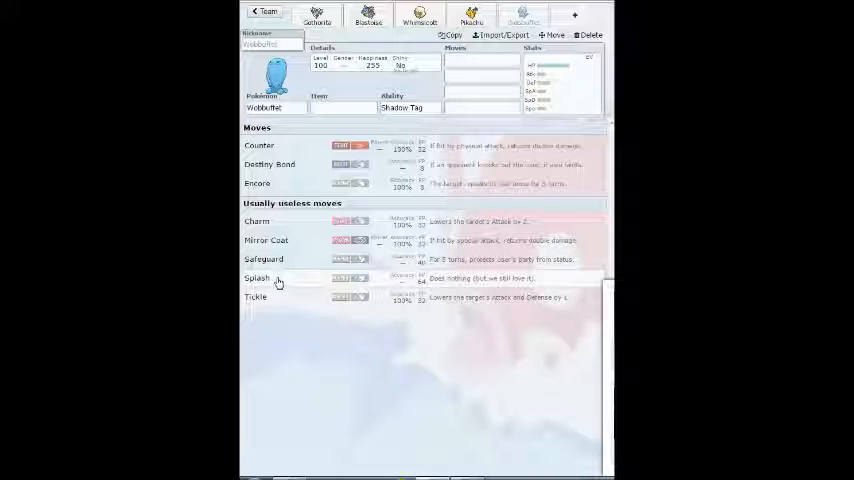
{"action": "left_click", "coordinate": [316, 16]}
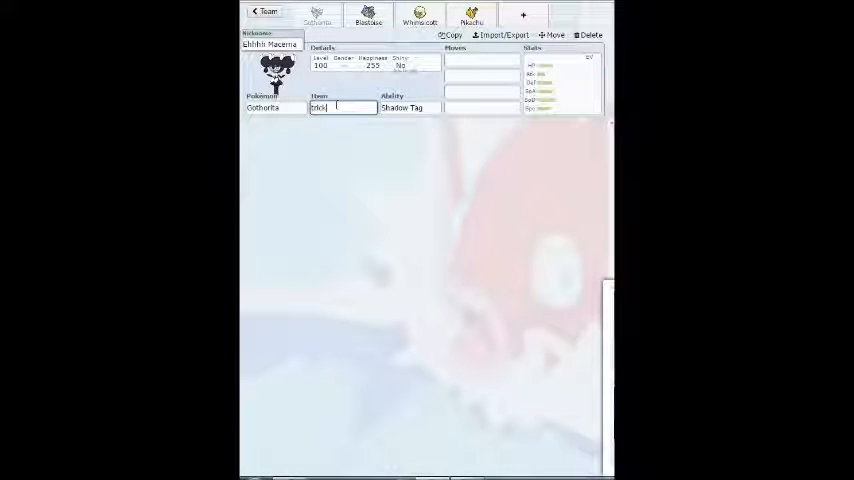
Give Gothorita Trick, Heal Bell and Calm Mind, then move on to Blastoise's slot
{"action": "type", "text": "trick"}
{"action": "left_click", "coordinate": [482, 92]}
{"action": "type", "text": "calm"}
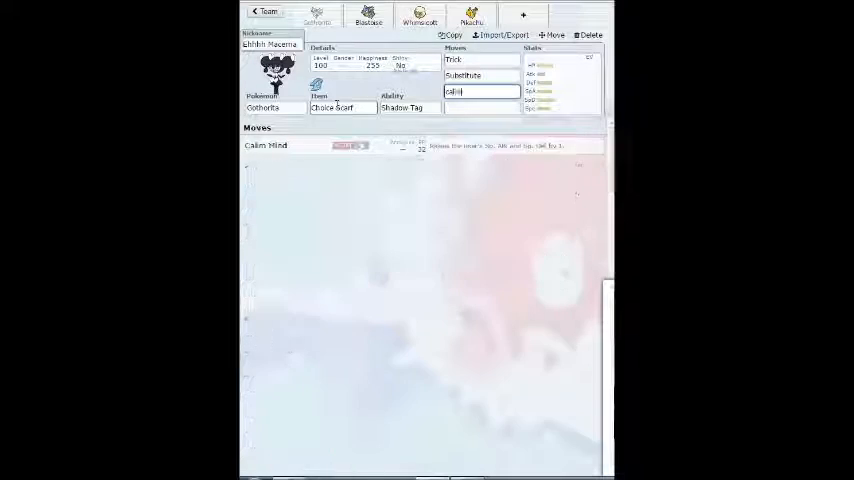
{"action": "left_click", "coordinate": [480, 92]}
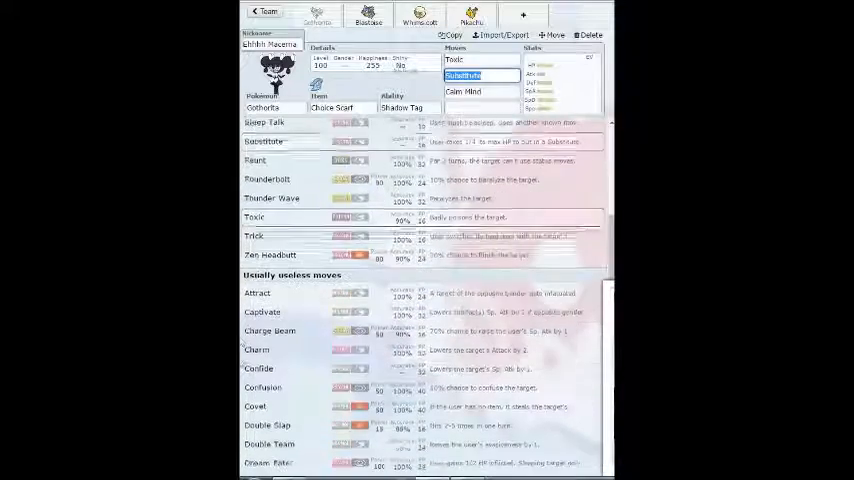
{"action": "scroll", "scroll_direction": "down", "scroll_amount": 3}
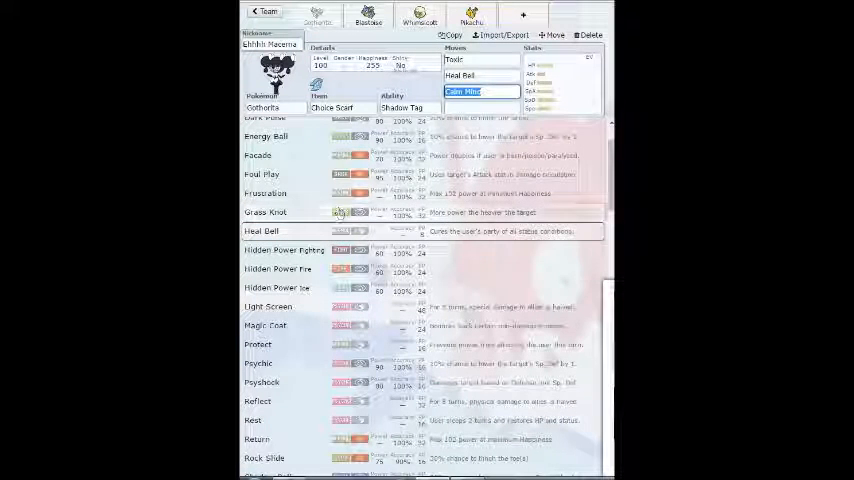
{"action": "scroll", "scroll_direction": "down", "scroll_amount": 3}
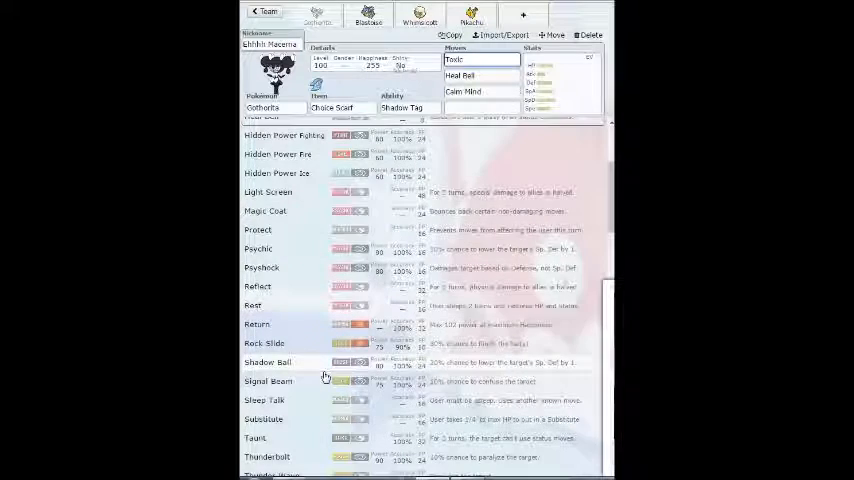
{"action": "scroll", "scroll_direction": "down", "scroll_amount": 3}
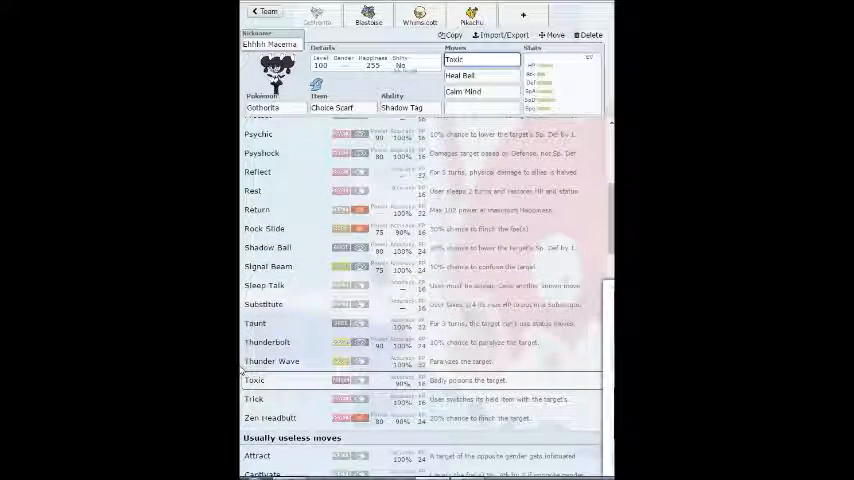
{"action": "scroll", "scroll_direction": "down", "scroll_amount": 3}
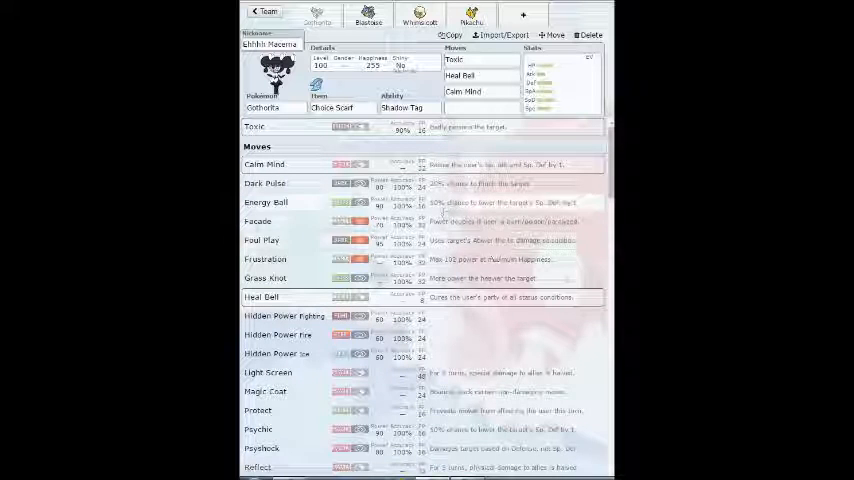
{"action": "scroll", "scroll_direction": "down", "scroll_amount": 3}
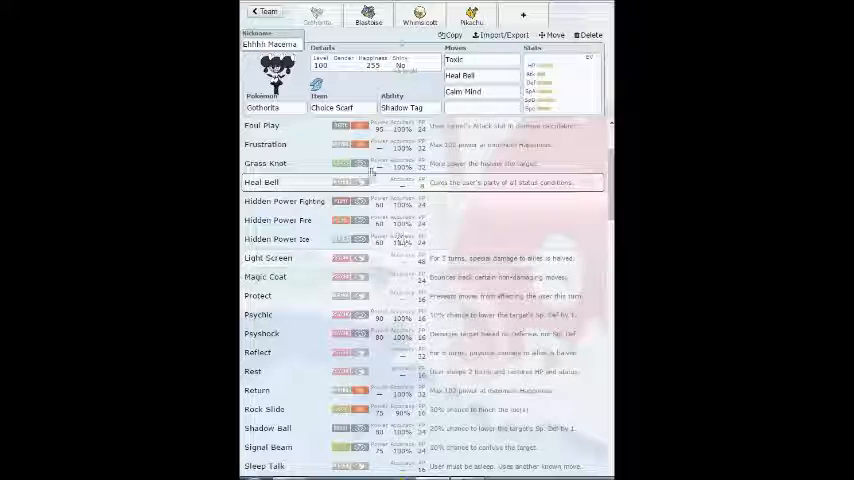
{"action": "left_click", "coordinate": [368, 14]}
{"action": "type", "text": "Bazooka turtle"}
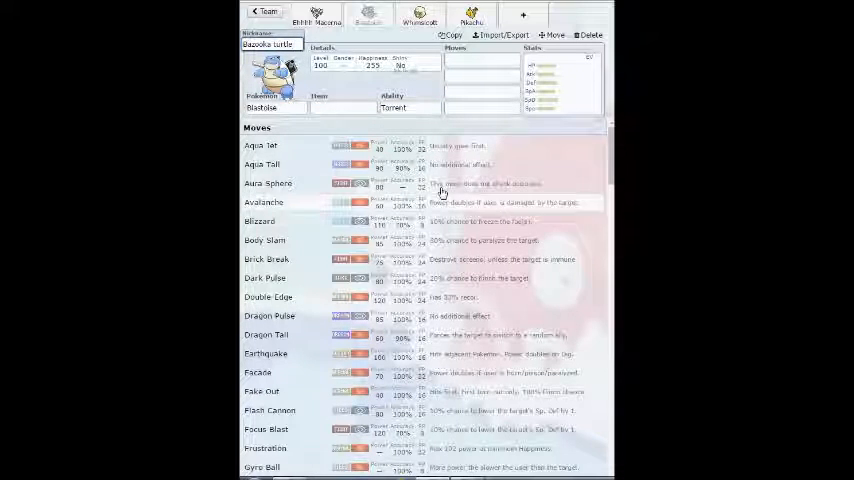
{"action": "left_click", "coordinate": [482, 60]}
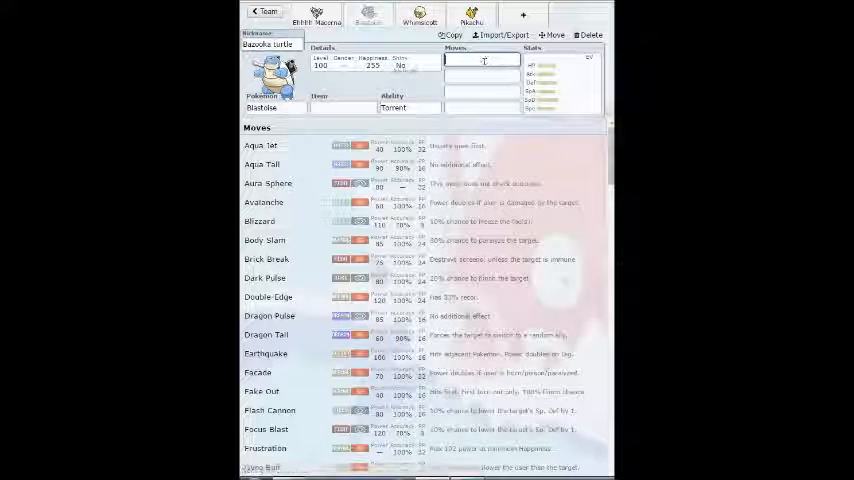
{"action": "scroll", "scroll_direction": "down", "scroll_amount": 3}
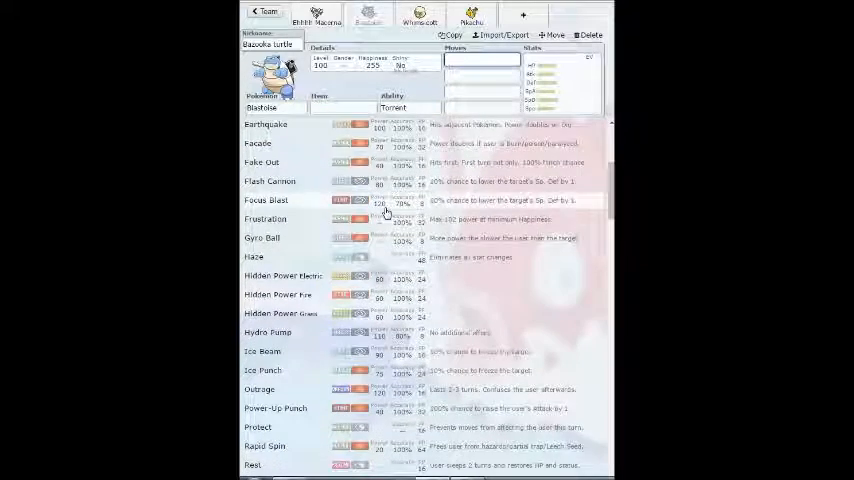
{"action": "left_click", "coordinate": [344, 108]}
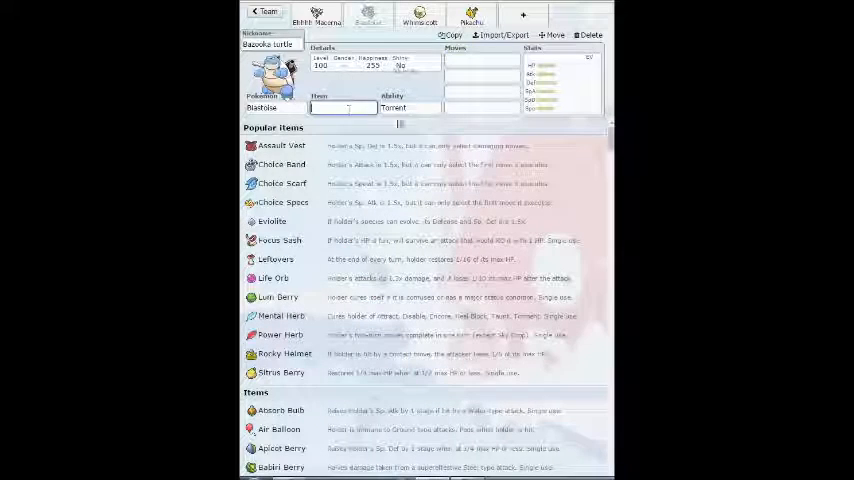
{"action": "left_click", "coordinate": [482, 60]}
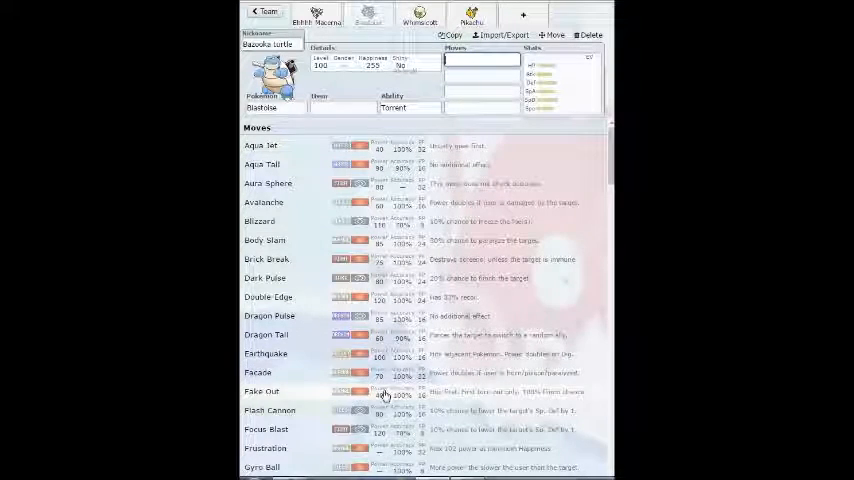
{"action": "scroll", "scroll_direction": "down", "scroll_amount": 3}
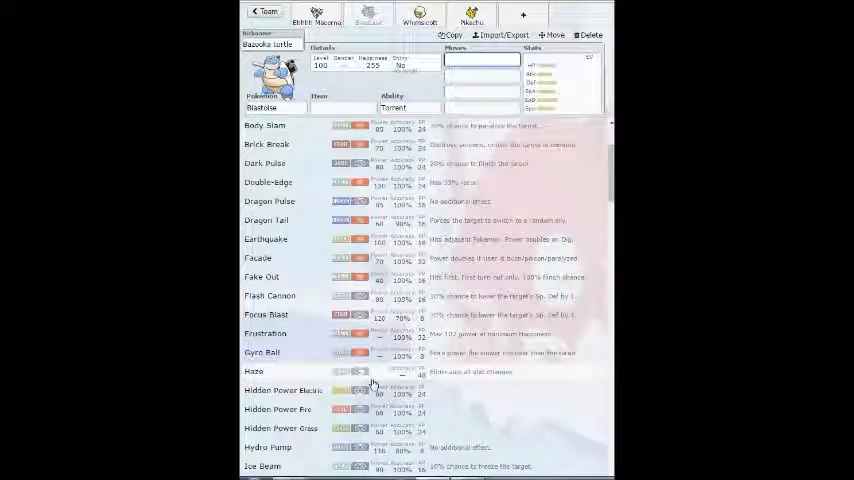
{"action": "scroll", "scroll_direction": "down", "scroll_amount": 3}
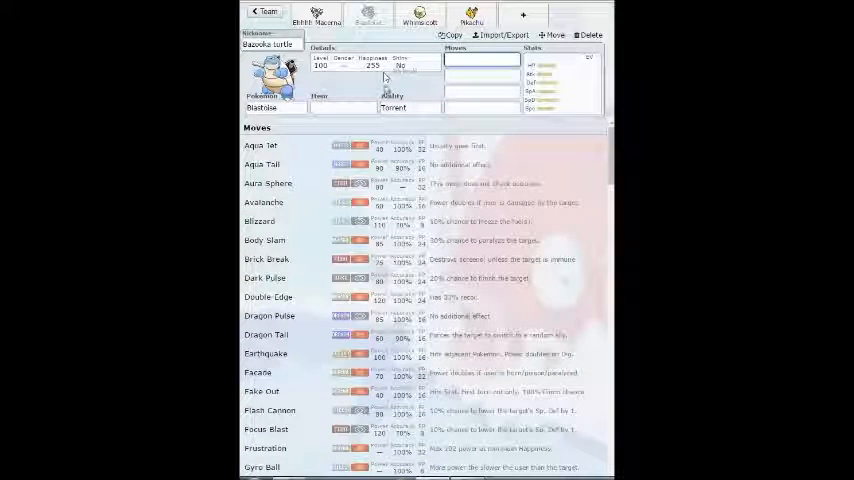
{"action": "left_click", "coordinate": [344, 108]}
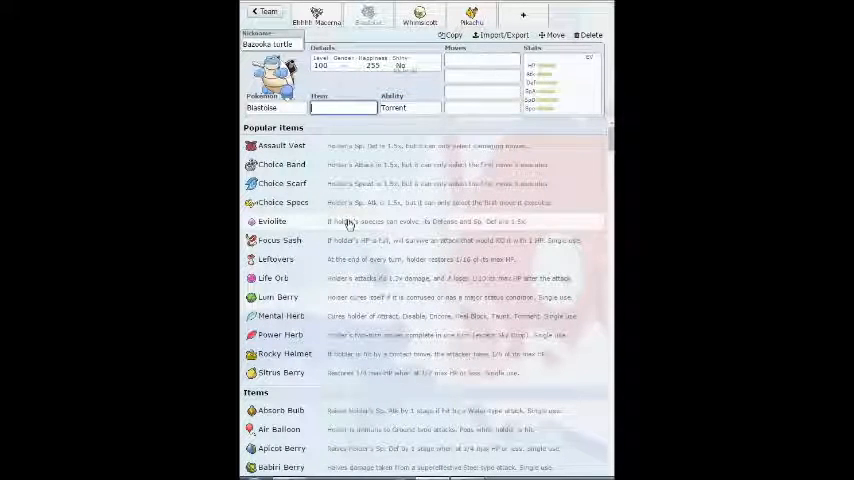
{"action": "left_click", "coordinate": [480, 60]}
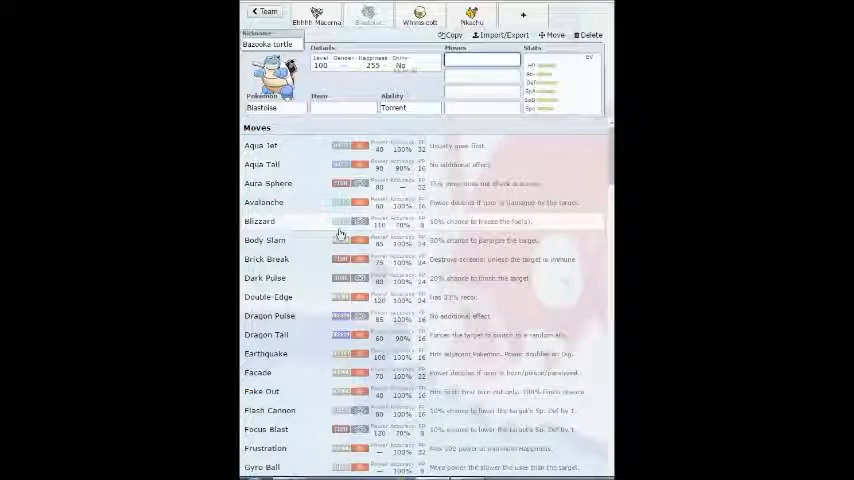
{"action": "left_click", "coordinate": [418, 12]}
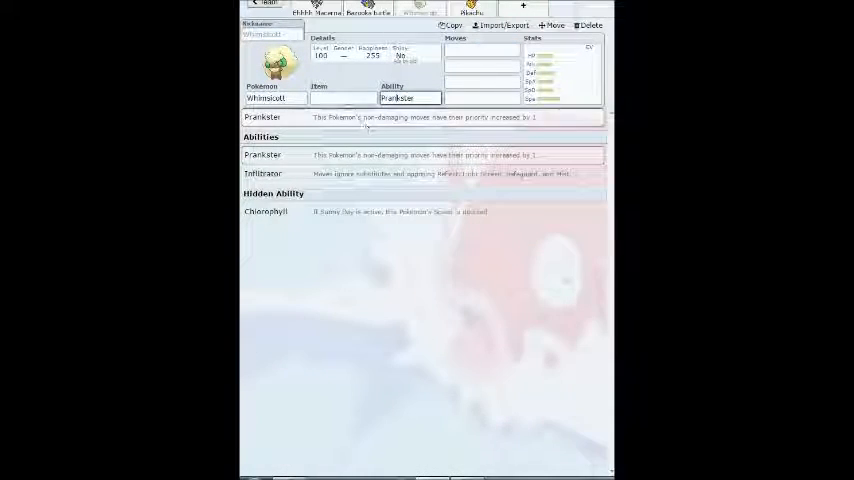
Give Whimsicott Leftovers as its held item and browse toward Cotton Guard
{"action": "left_click", "coordinate": [344, 96]}
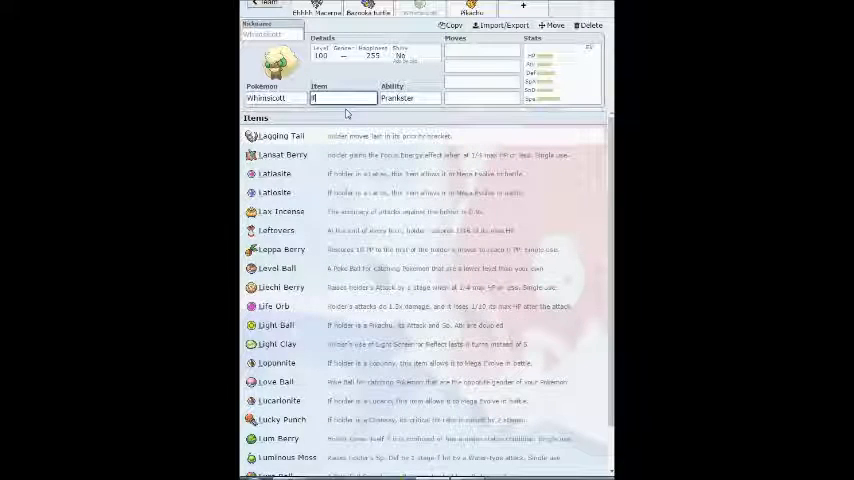
{"action": "left_click", "coordinate": [276, 230]}
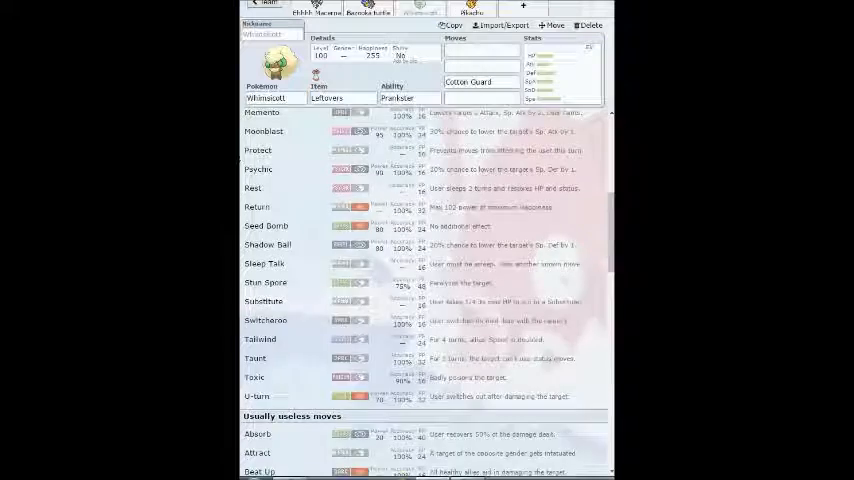
{"action": "scroll", "scroll_direction": "down", "scroll_amount": 3}
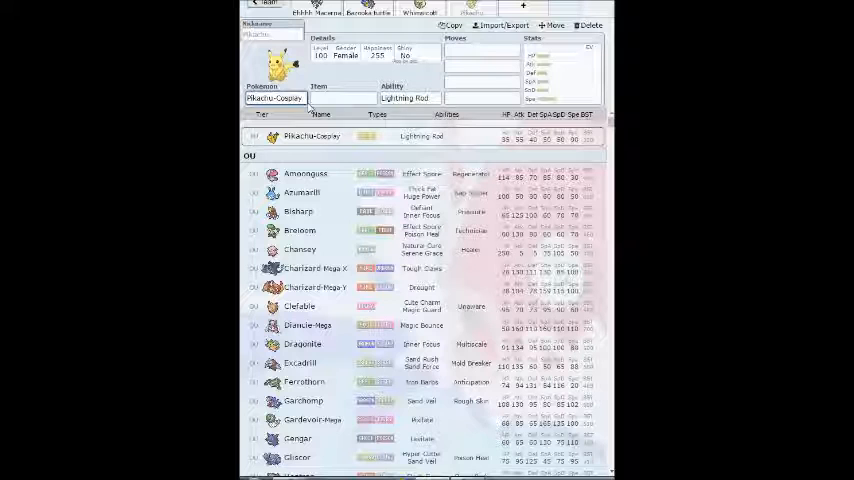
Add Pikachu nicknamed 'aylor swift' holding Light Ball with Volt Tackle, Grass Knot and Fake Out
{"action": "left_click", "coordinate": [344, 98]}
{"action": "type", "text": "T"}
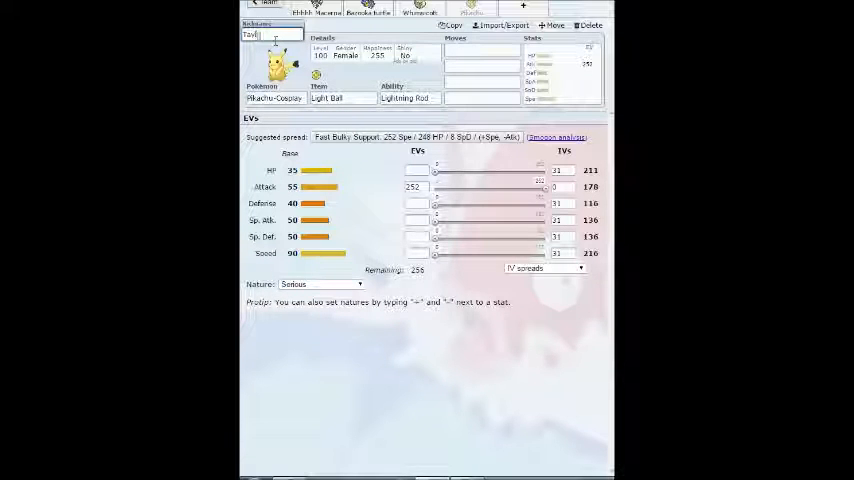
{"action": "type", "text": "aylor swift"}
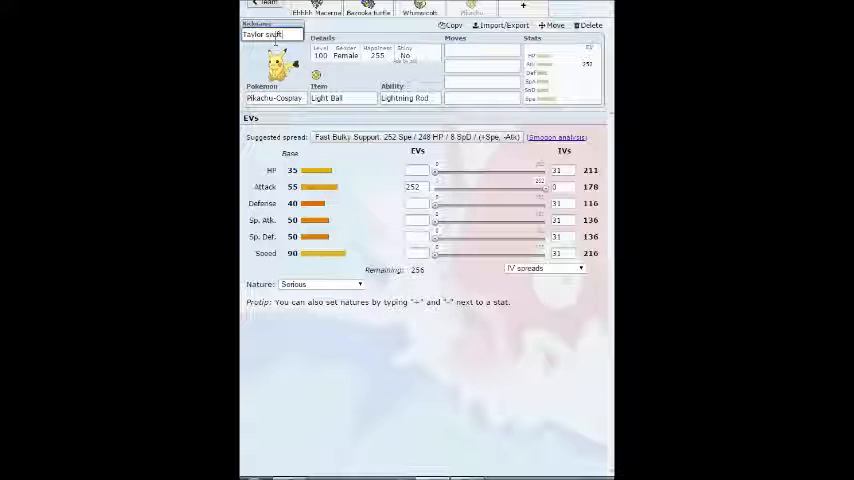
{"action": "left_click", "coordinate": [504, 24]}
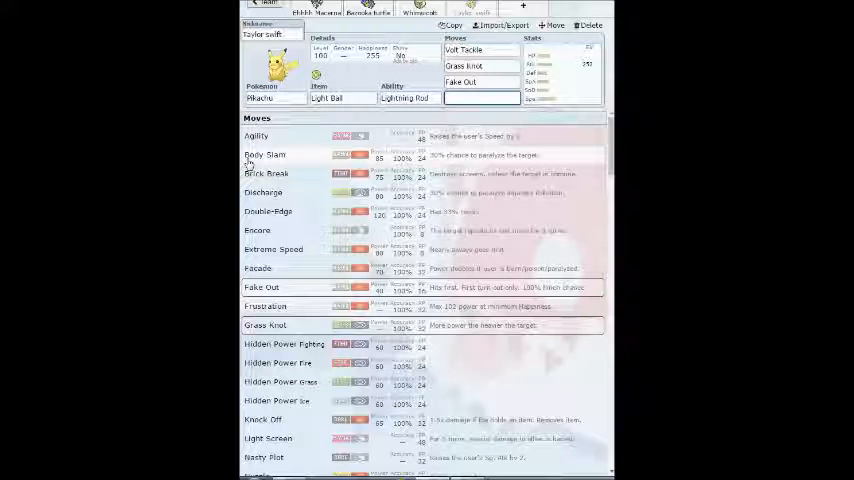
{"action": "scroll", "scroll_direction": "down", "scroll_amount": 3}
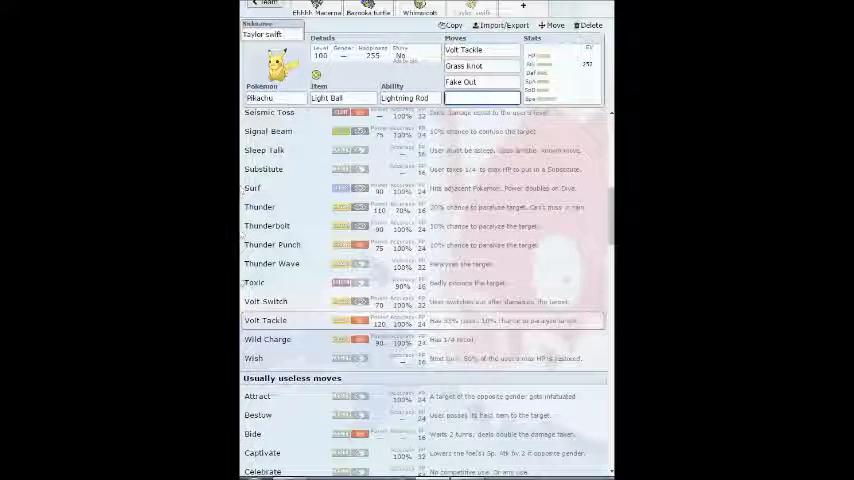